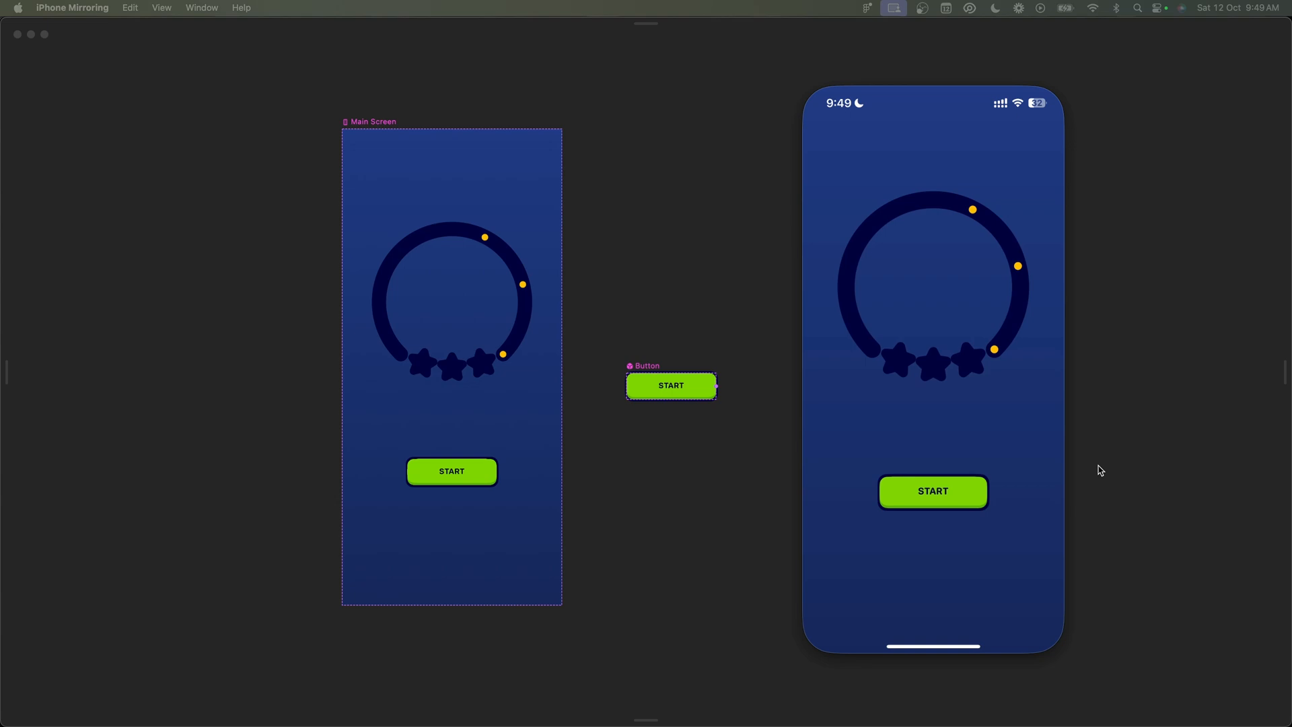
{"action": "mouse_move", "coordinate": [915, 355]}
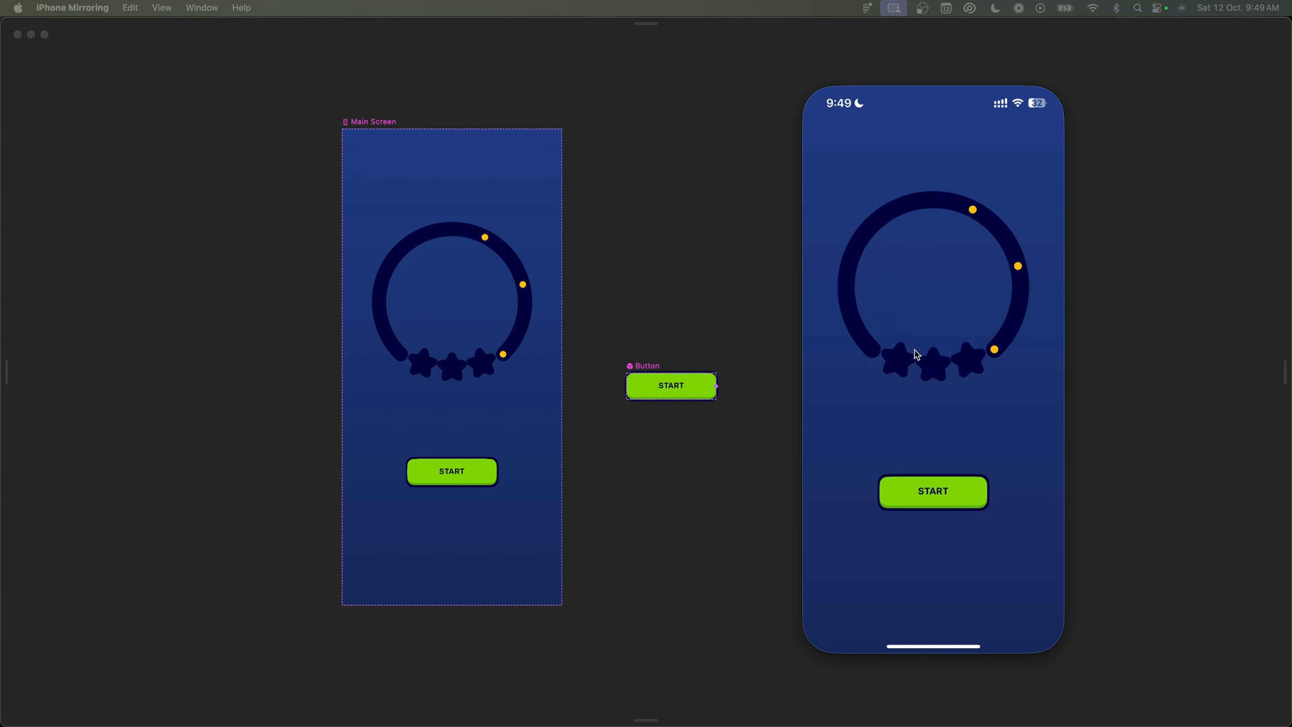
{"action": "mouse_move", "coordinate": [964, 489]}
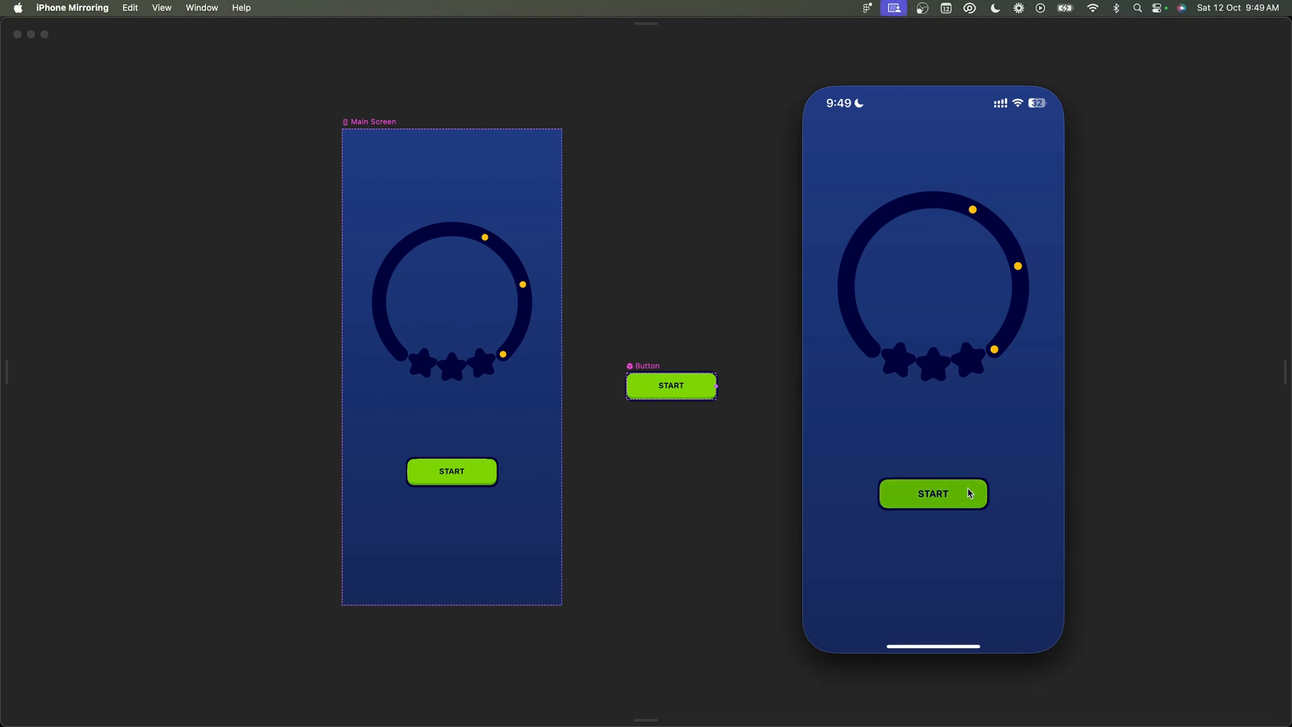
Tap START on the mirrored phone so the ring fills and the three stars turn gold.
{"action": "left_click", "coordinate": [932, 492]}
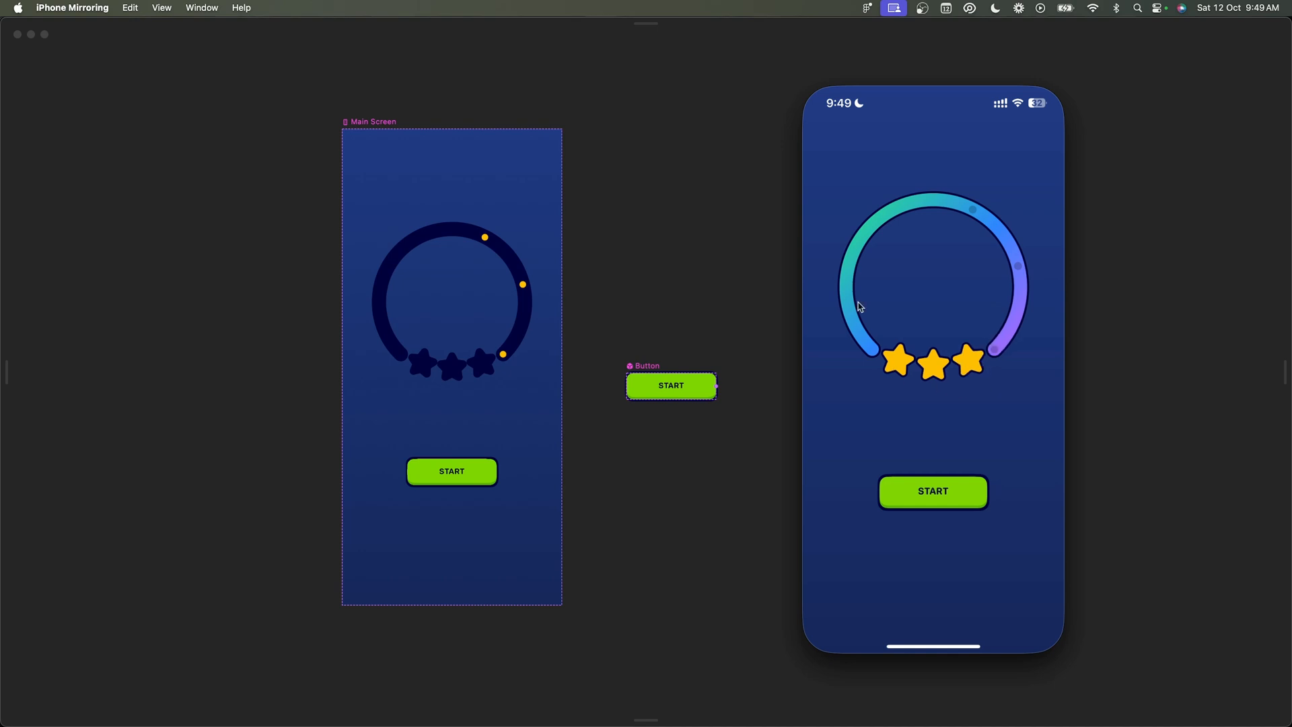
{"action": "mouse_move", "coordinate": [962, 379]}
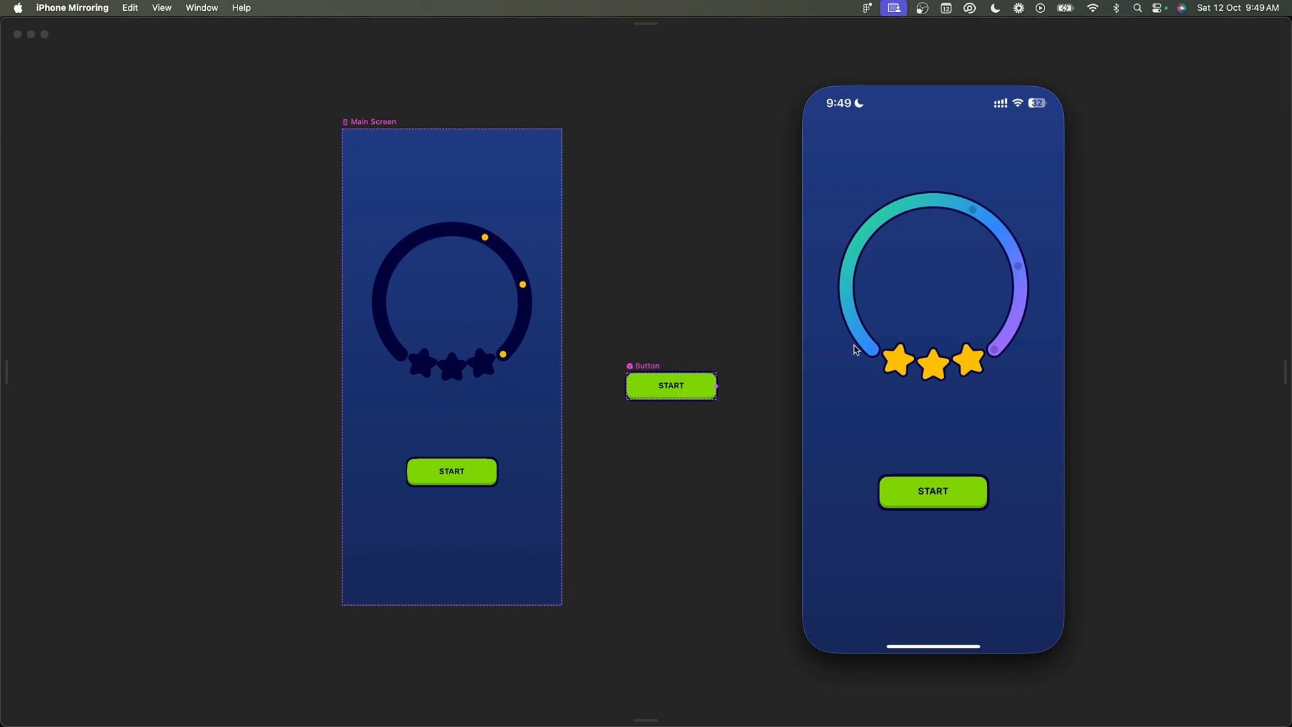
{"action": "mouse_move", "coordinate": [905, 382]}
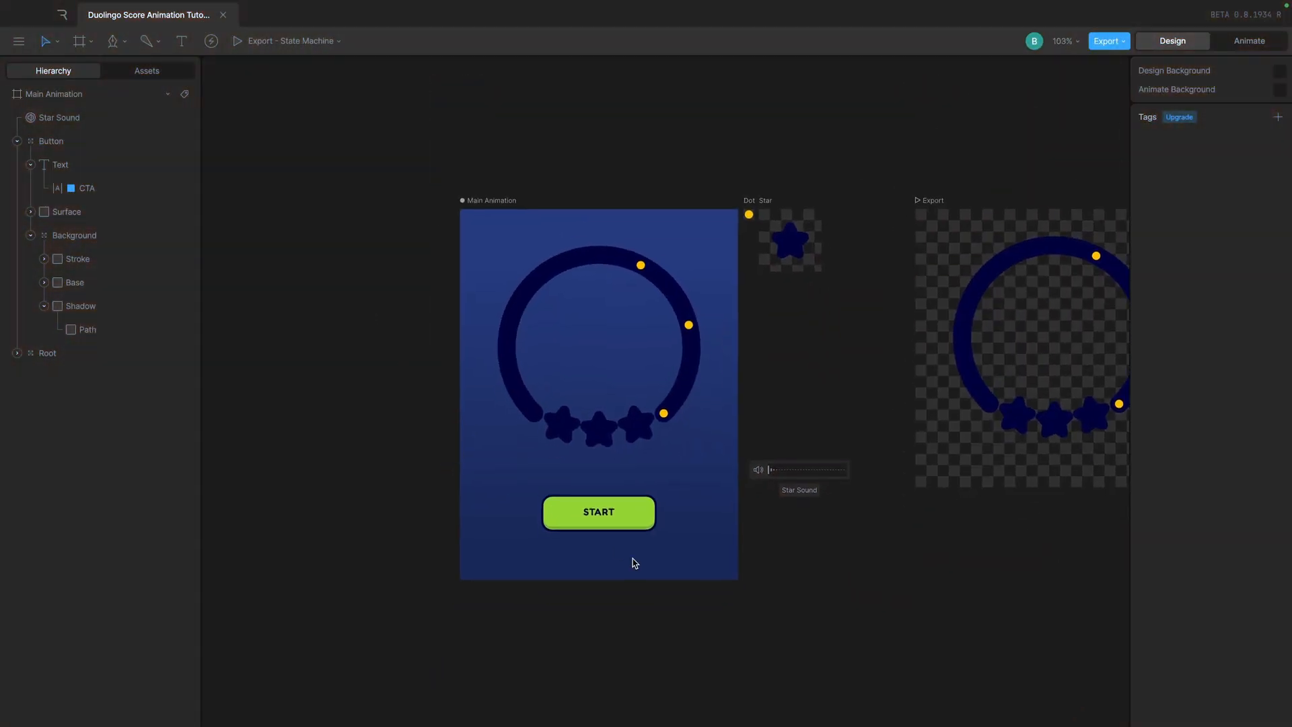
Show the state machine's inputs and the Surface Press Up listener firing Start Animation.
{"action": "left_click", "coordinate": [1250, 40]}
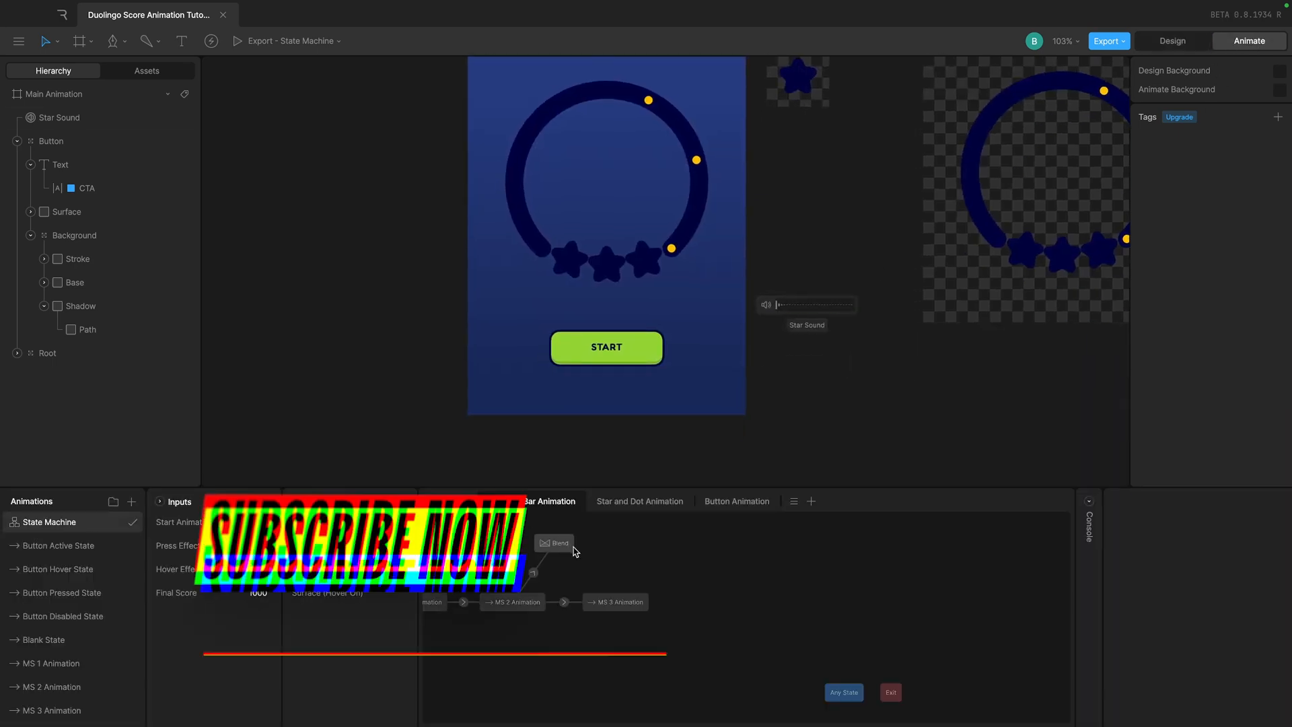
{"action": "left_click", "coordinate": [737, 501]}
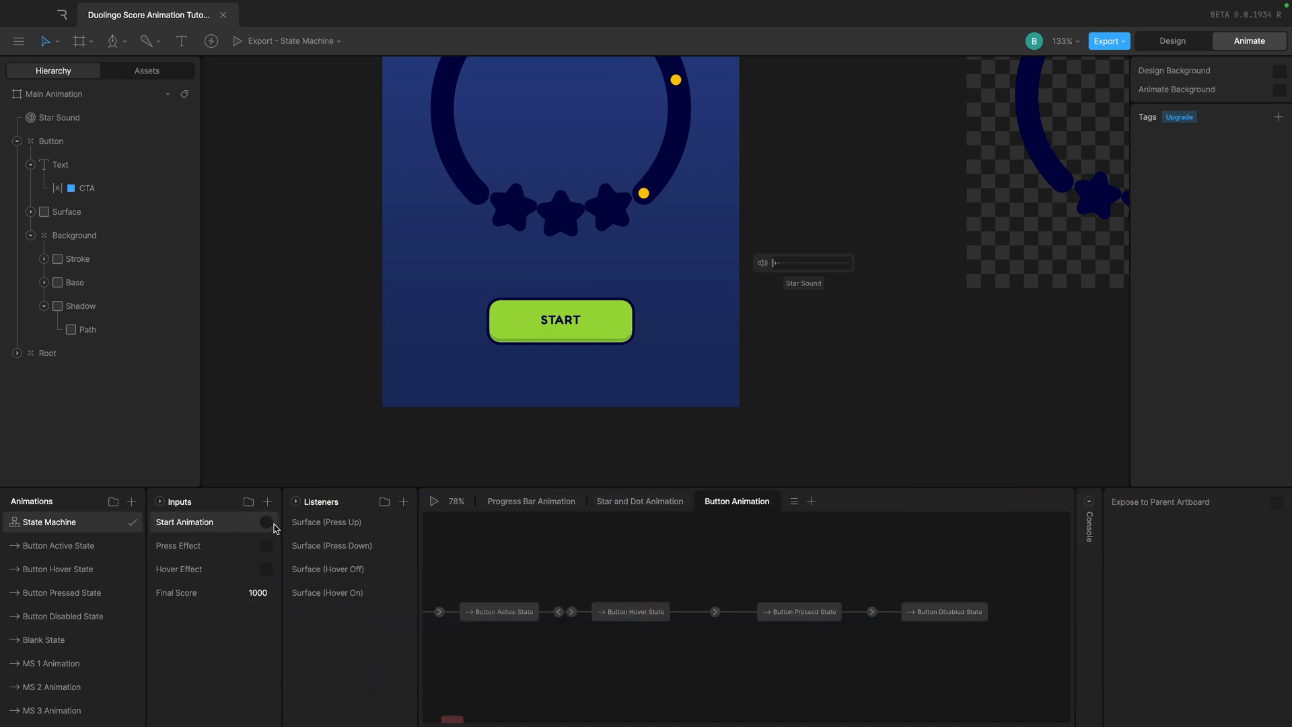
{"action": "left_click", "coordinate": [326, 522]}
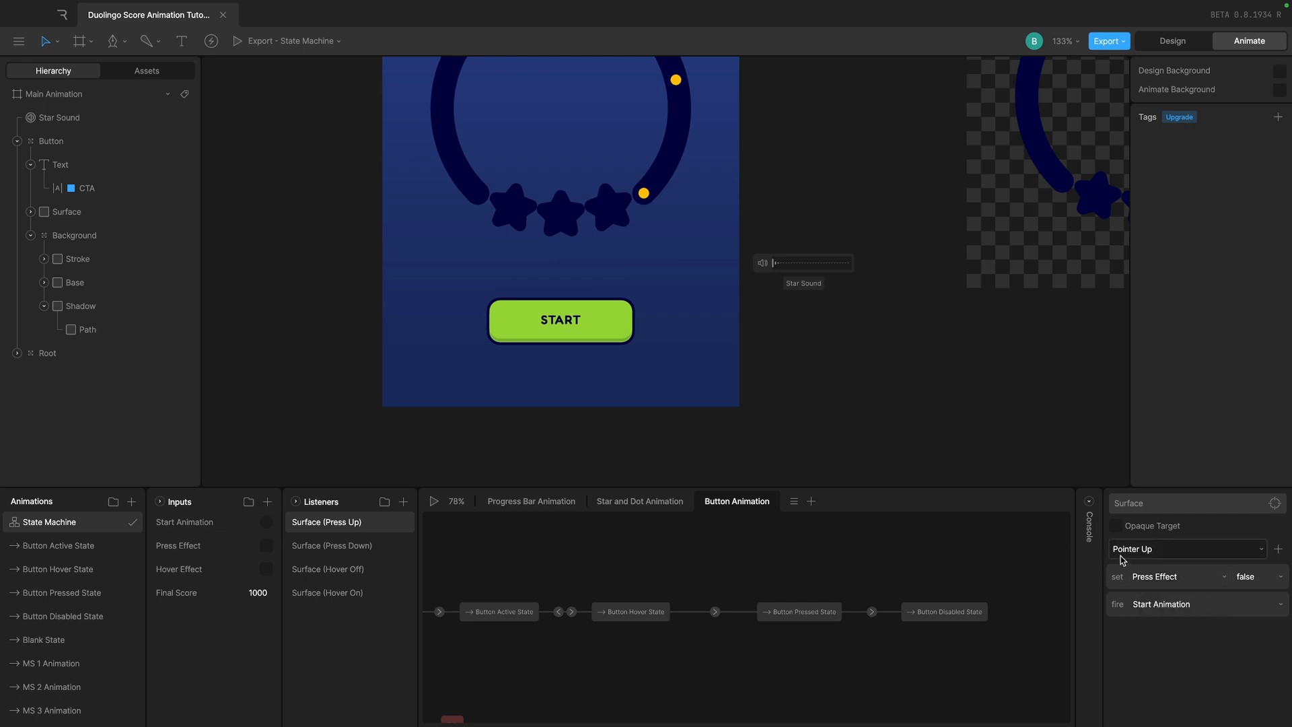
{"action": "mouse_move", "coordinate": [1164, 552]}
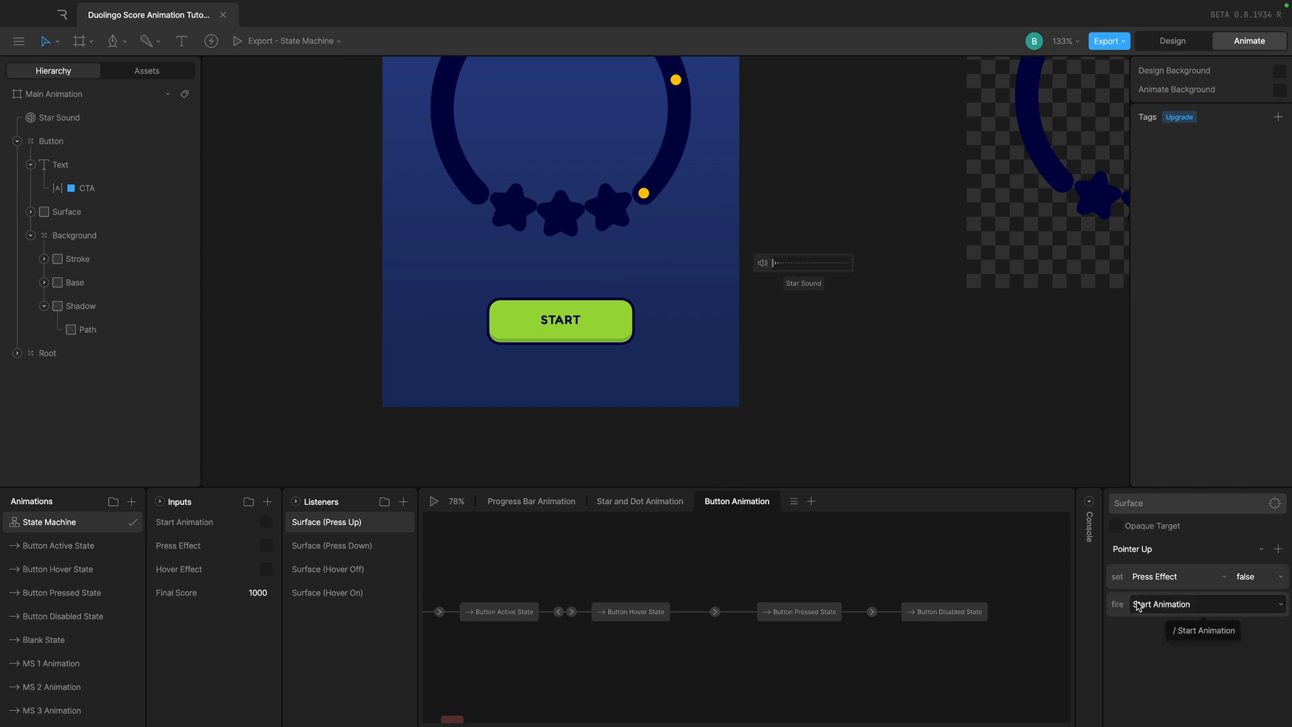
{"action": "mouse_move", "coordinate": [1165, 608]}
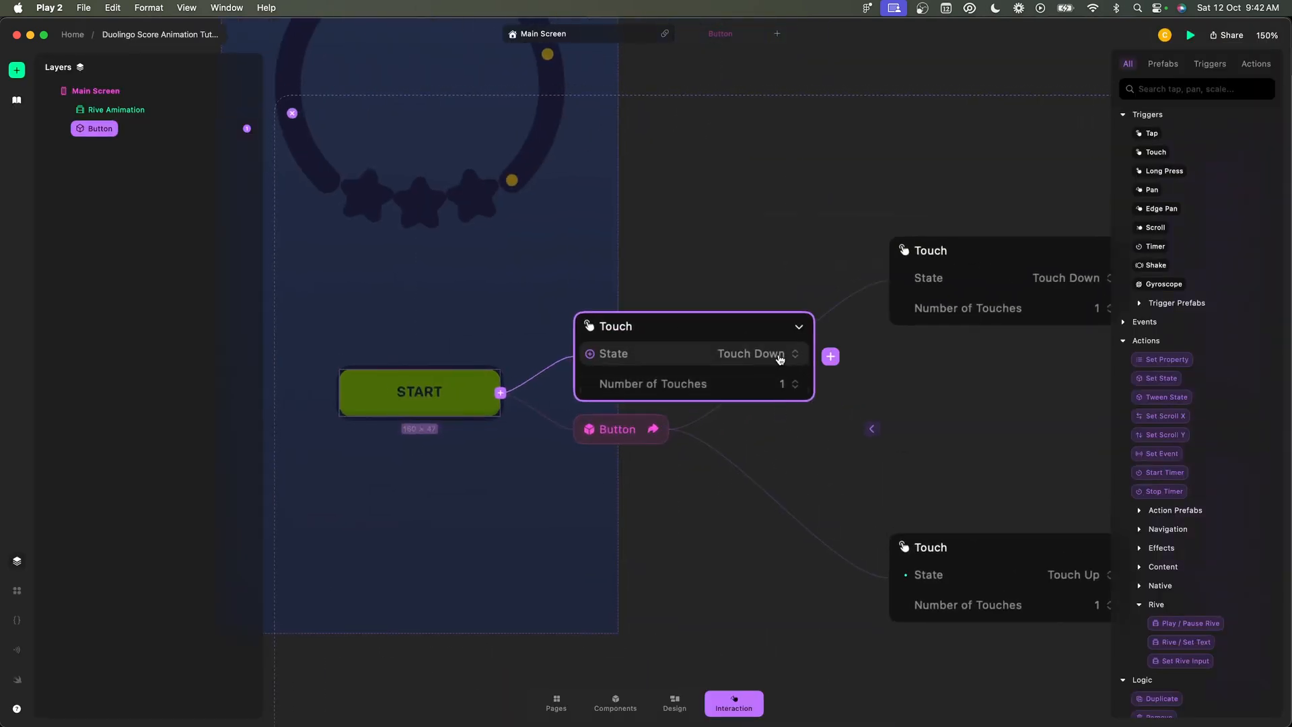
Switch the Button's Touch trigger state from Touch Down to Touch Up.
{"action": "left_click", "coordinate": [756, 352]}
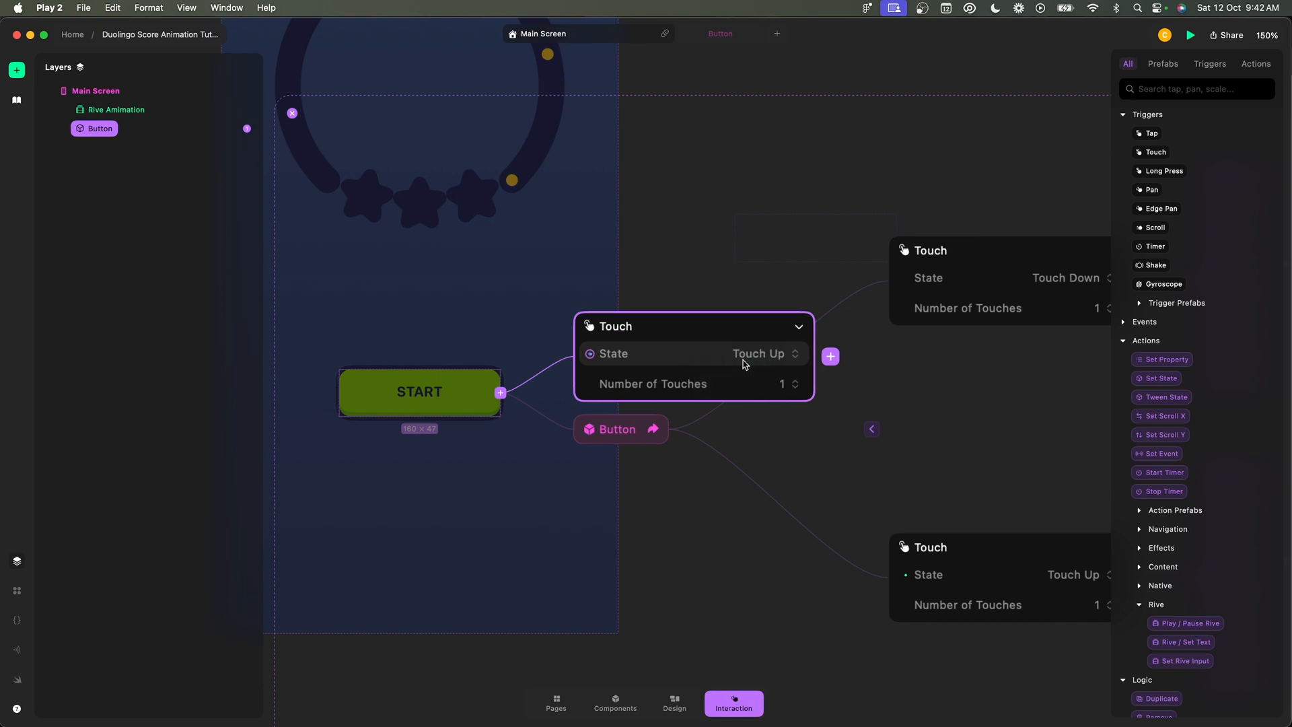
{"action": "scroll", "scroll_direction": "down", "scroll_amount": 3}
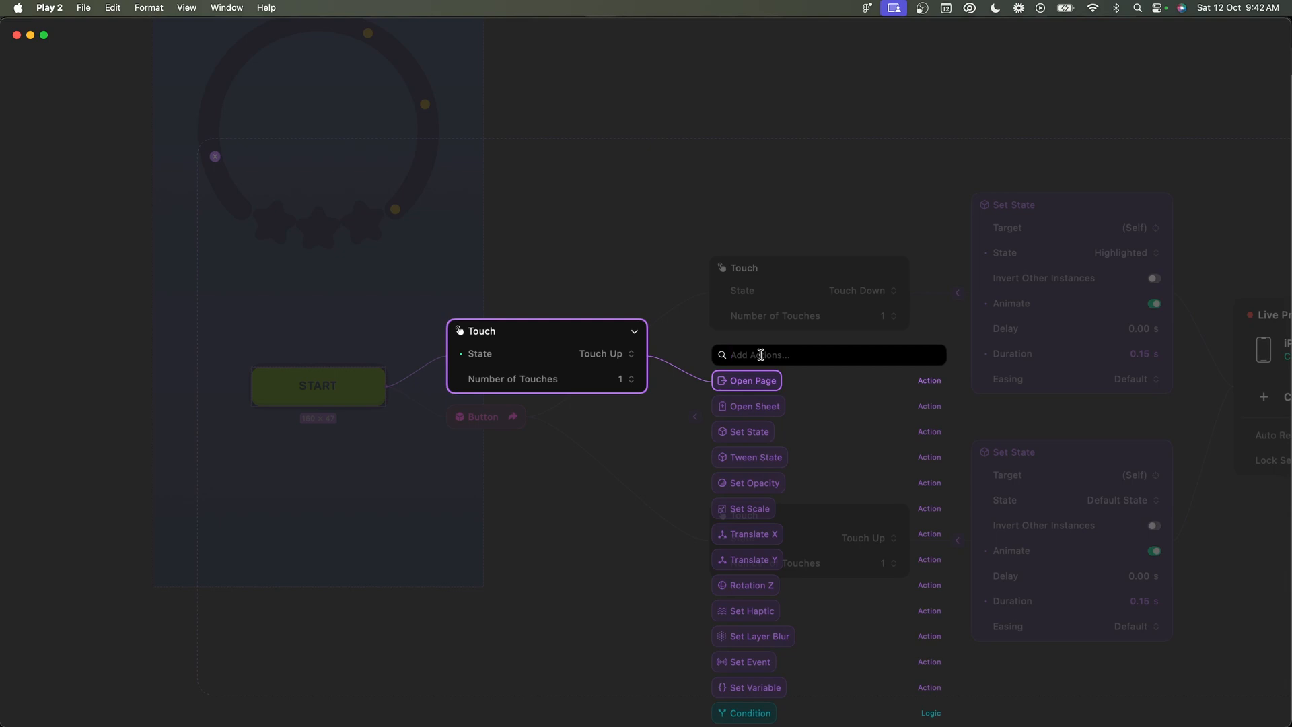
Filter the Add Actions search to 'rive', listing Set Text, Set Rive Input and Play/Pause Rive.
{"action": "type", "text": "rive"}
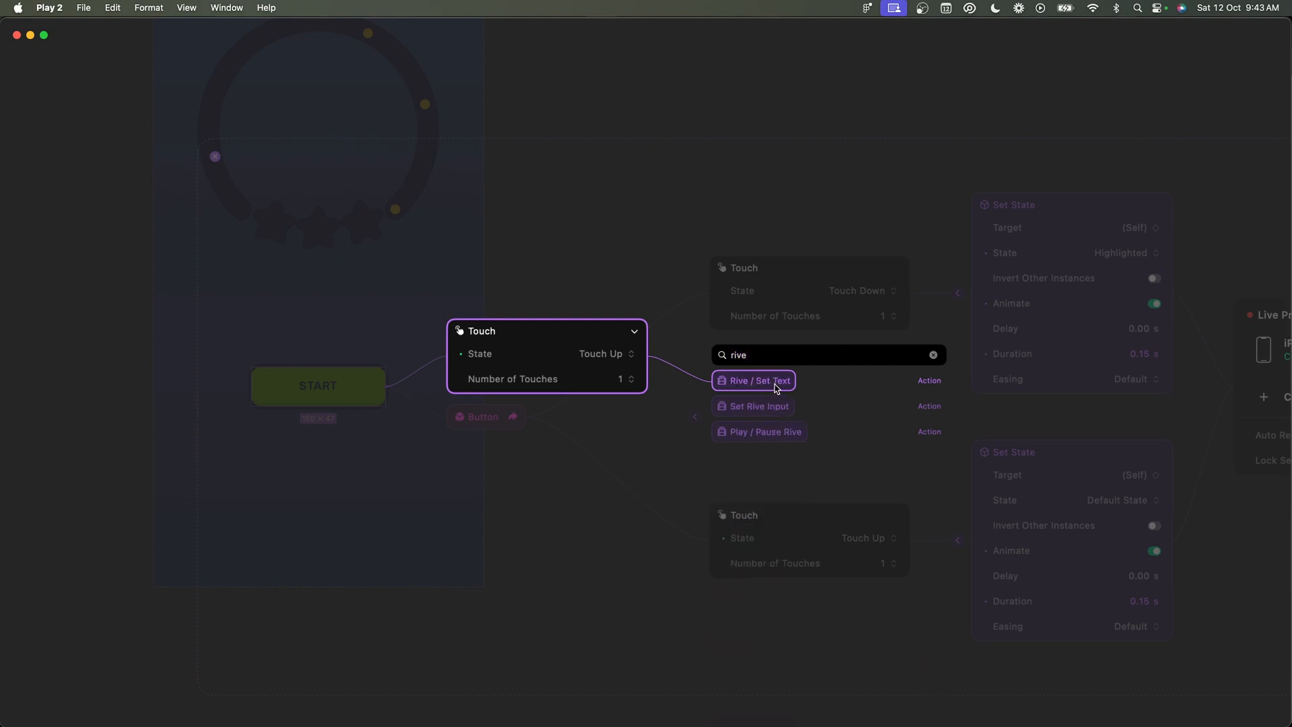
{"action": "mouse_move", "coordinate": [767, 411]}
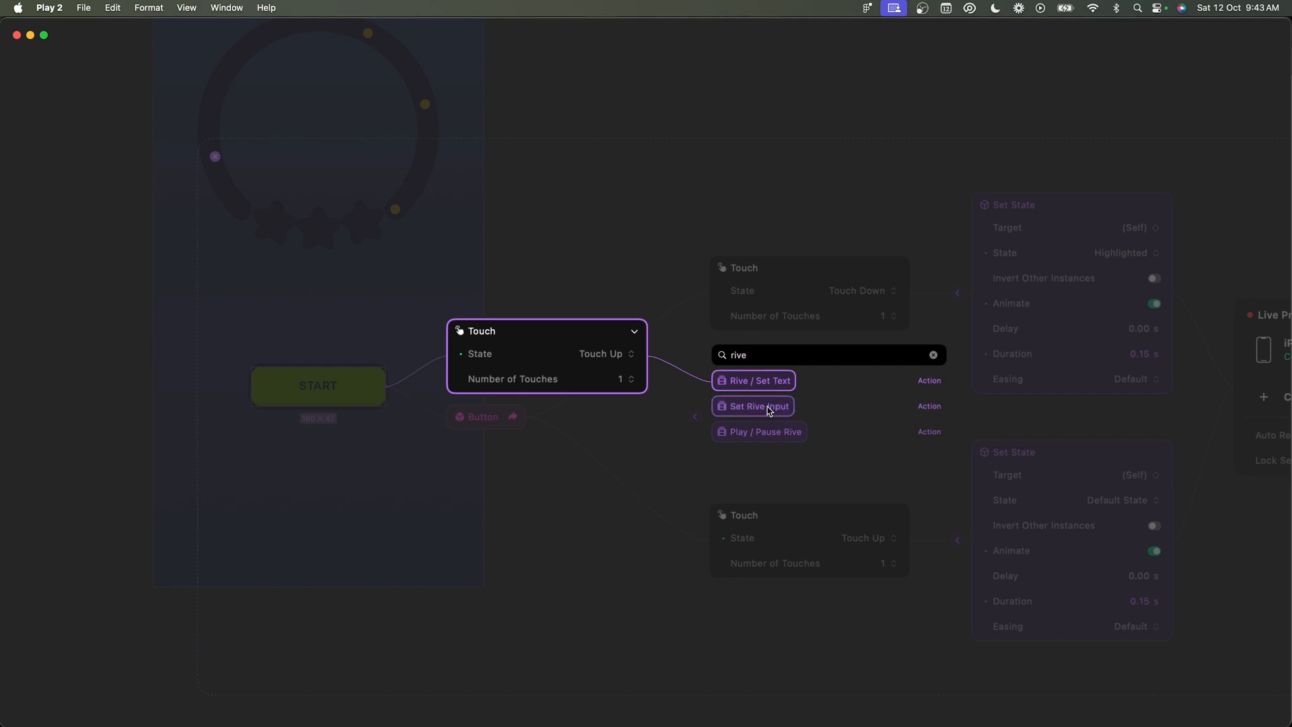
{"action": "mouse_move", "coordinate": [746, 439]}
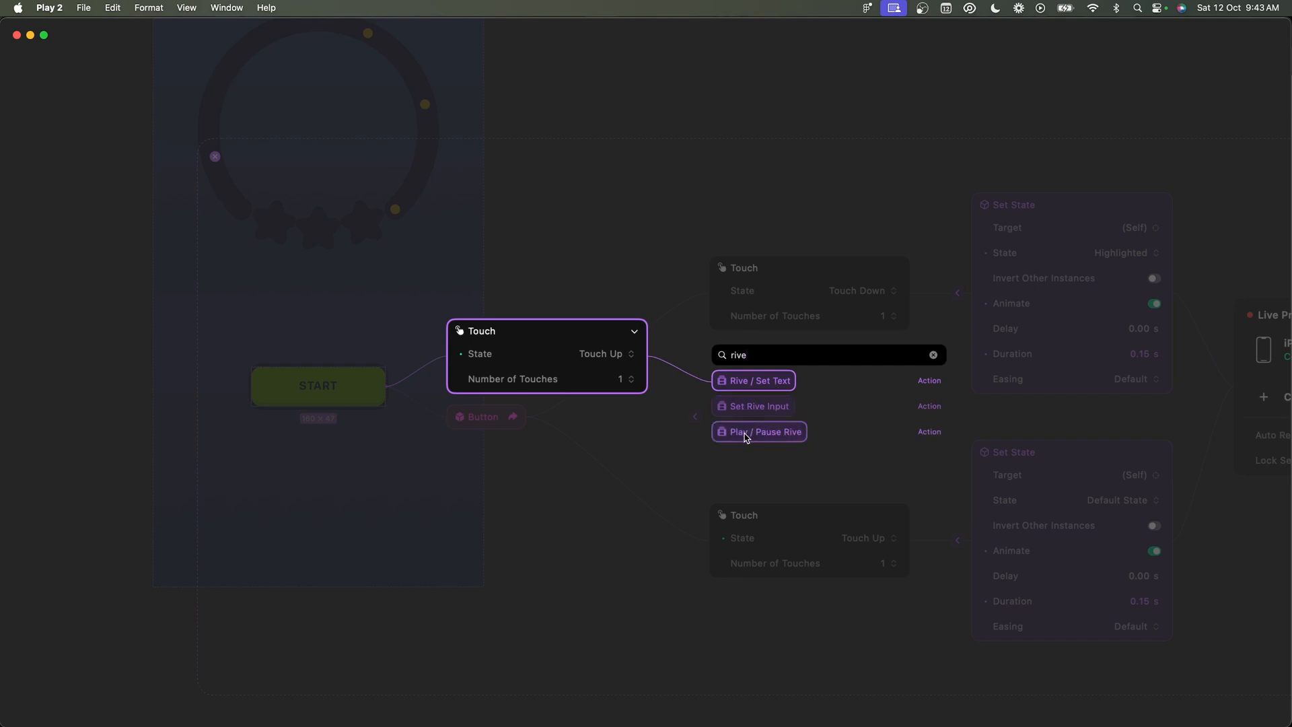
{"action": "mouse_move", "coordinate": [778, 440]}
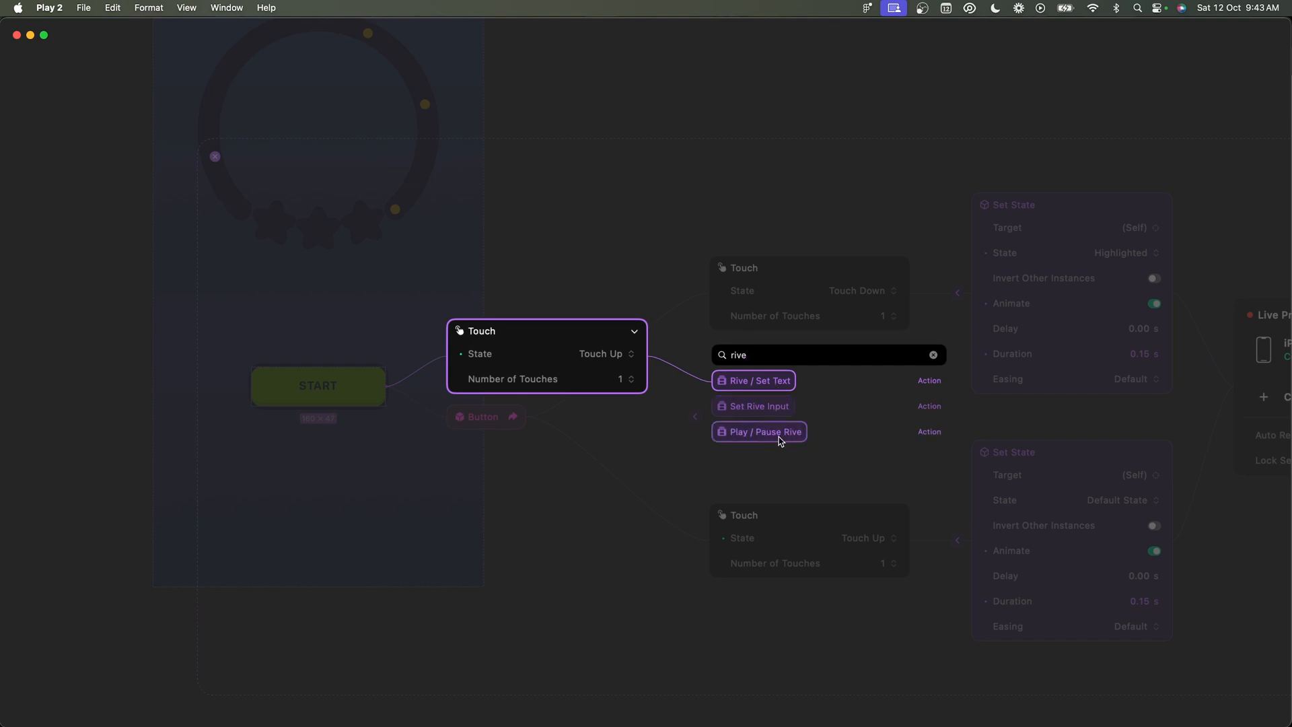
{"action": "mouse_move", "coordinate": [784, 439]}
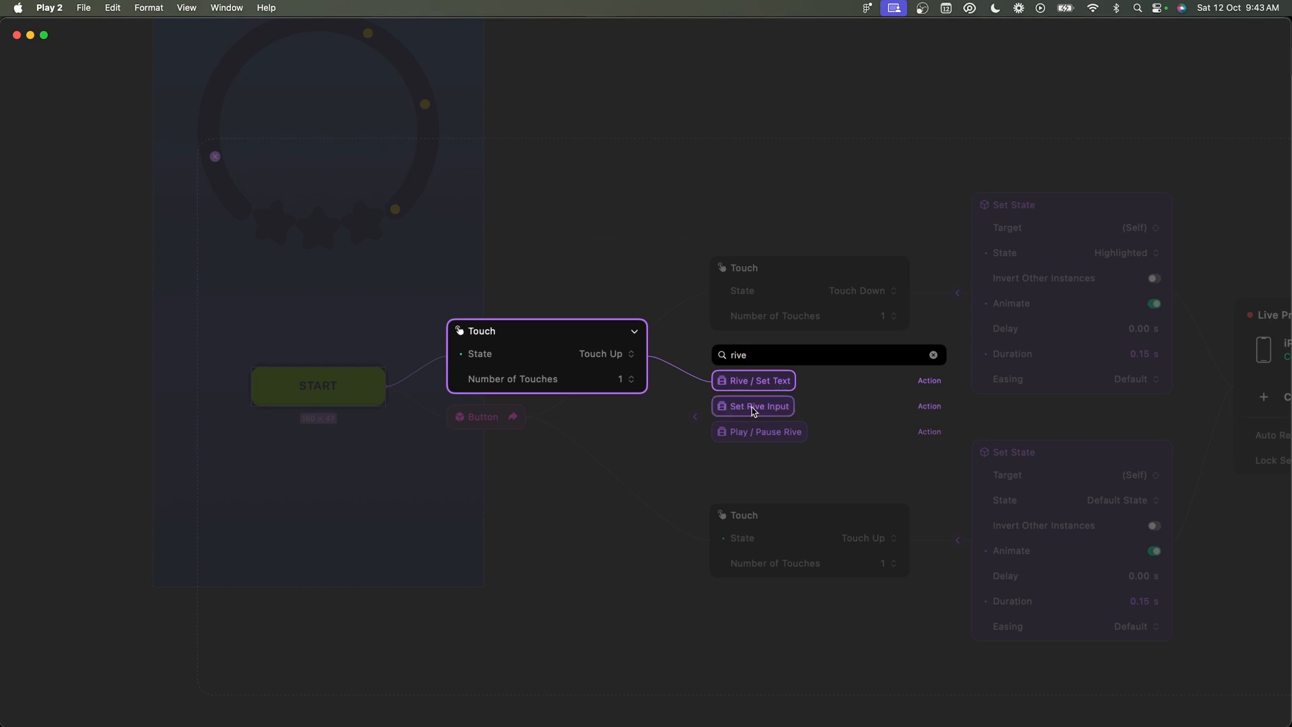
{"action": "mouse_move", "coordinate": [759, 411]}
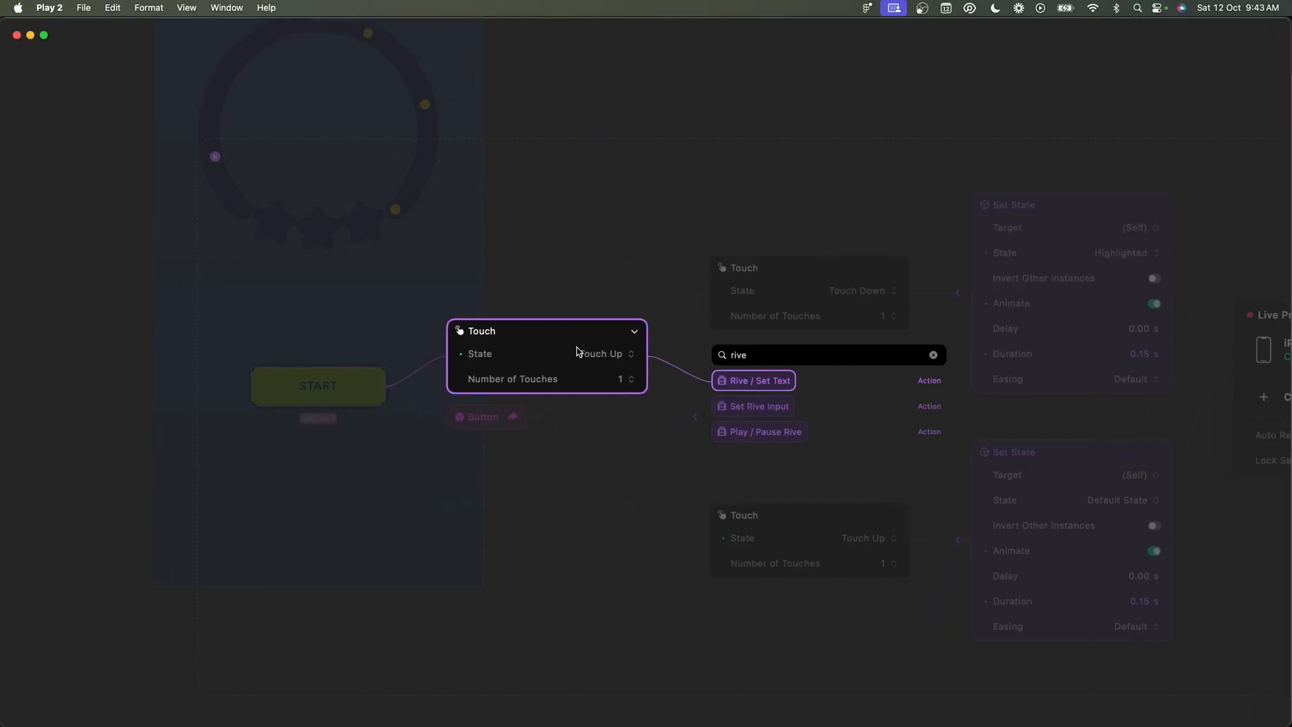
Configure Set Rive Input with target Rive Animation, state State Machine, input Start Animation.
{"action": "left_click", "coordinate": [752, 407]}
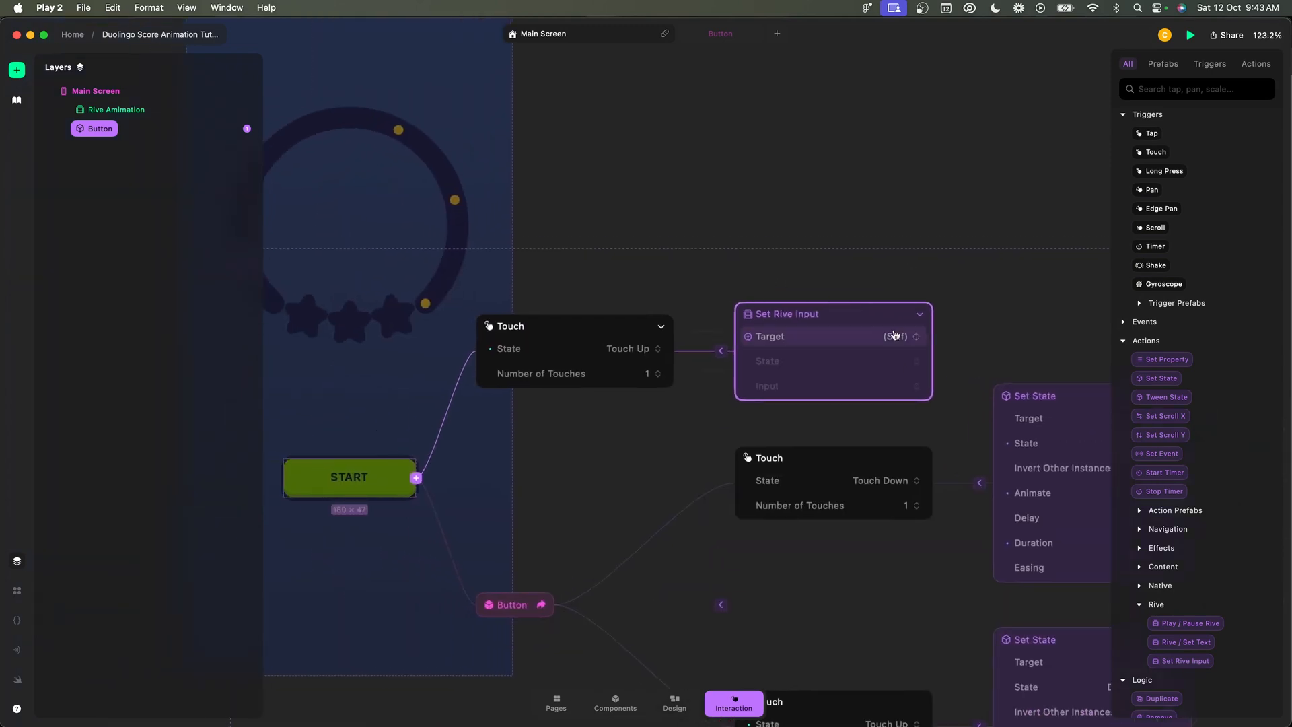
{"action": "left_click", "coordinate": [896, 336]}
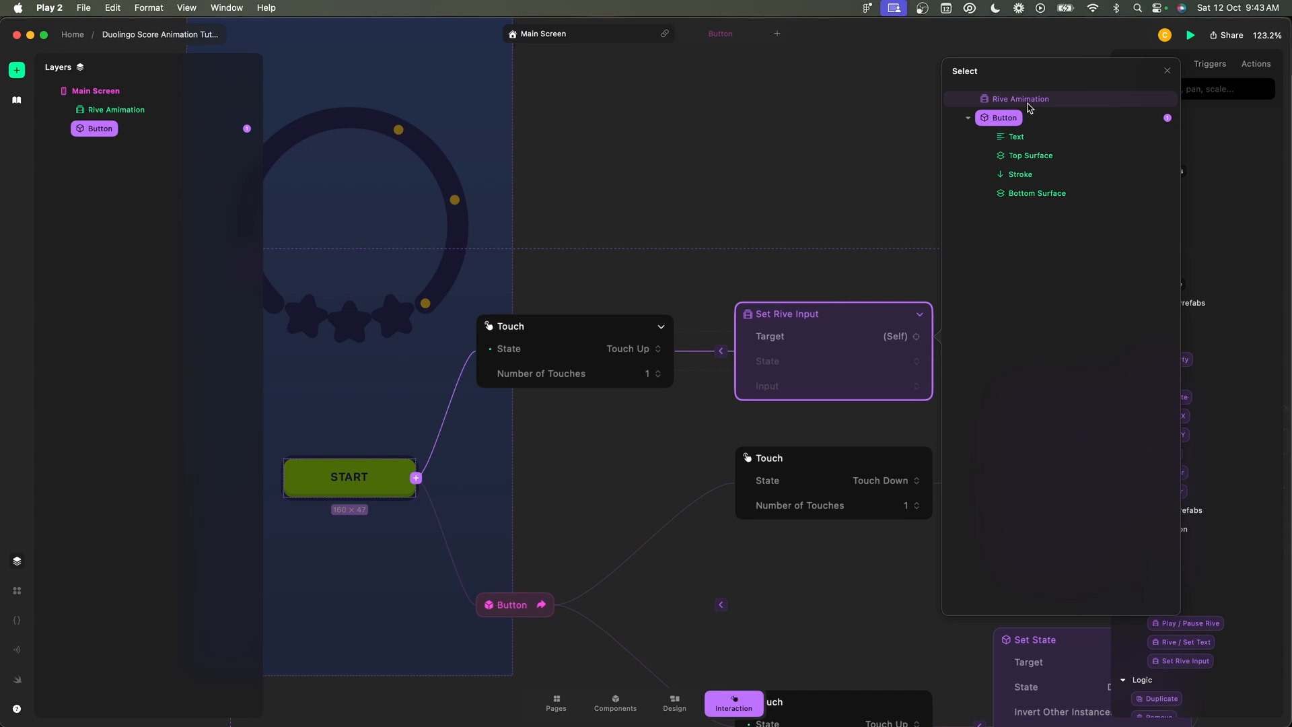
{"action": "left_click", "coordinate": [1021, 99]}
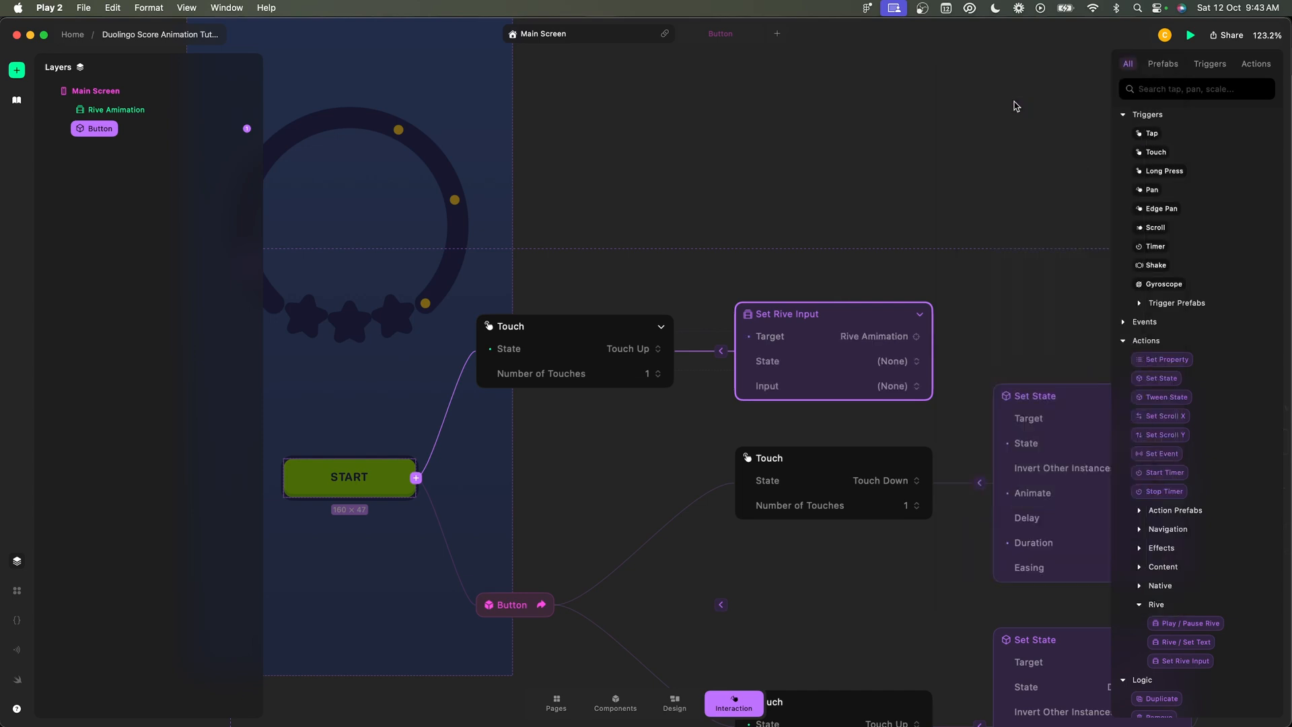
{"action": "mouse_move", "coordinate": [823, 361]}
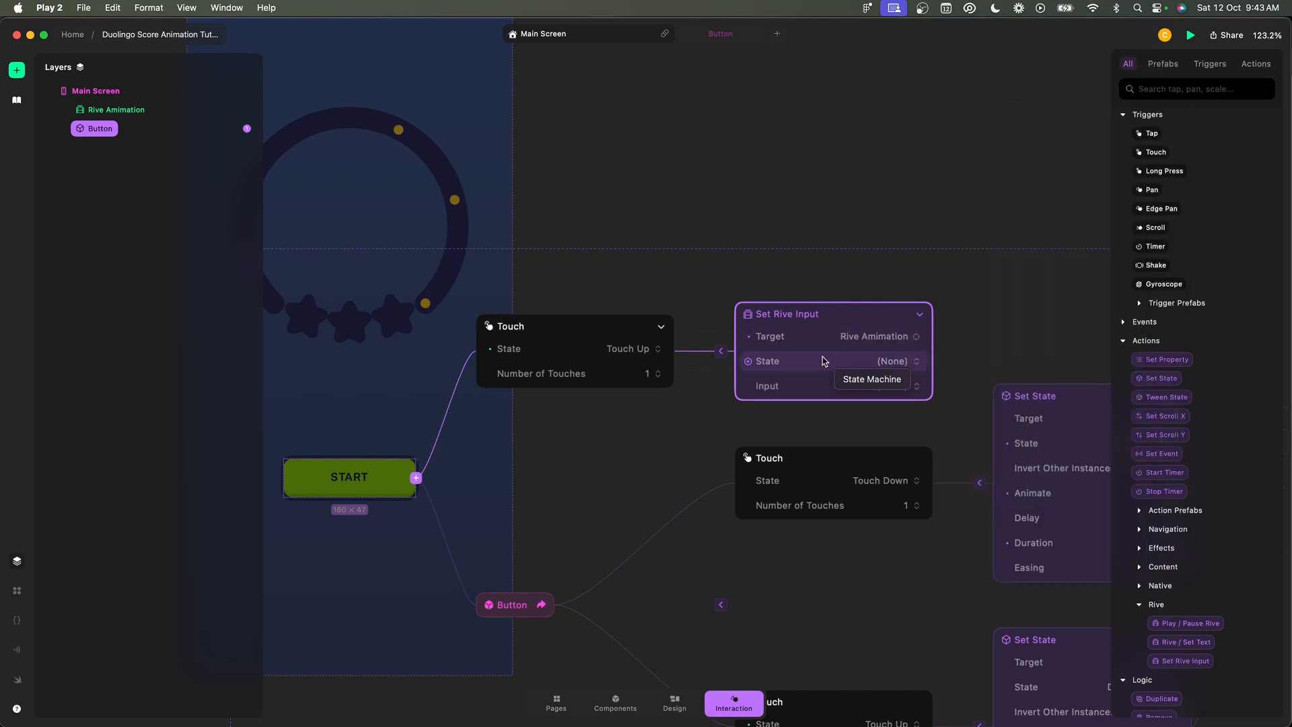
{"action": "mouse_move", "coordinate": [780, 362]}
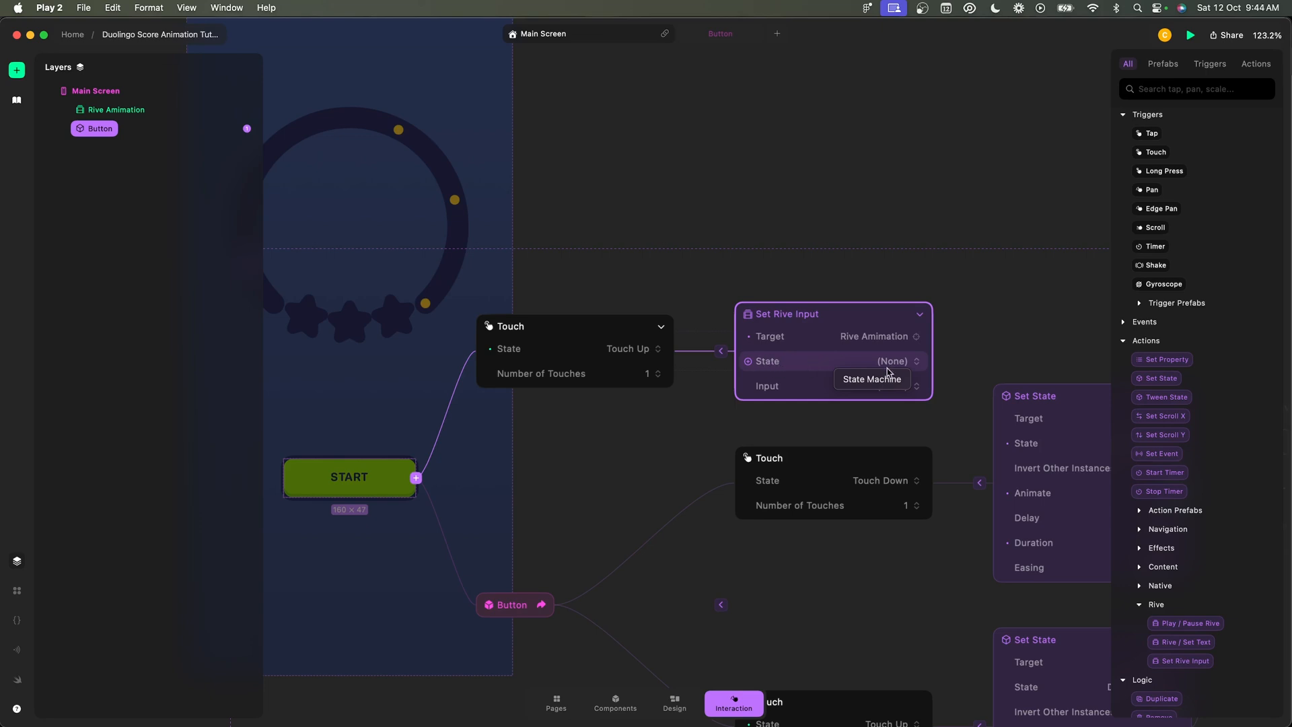
{"action": "left_click", "coordinate": [872, 380]}
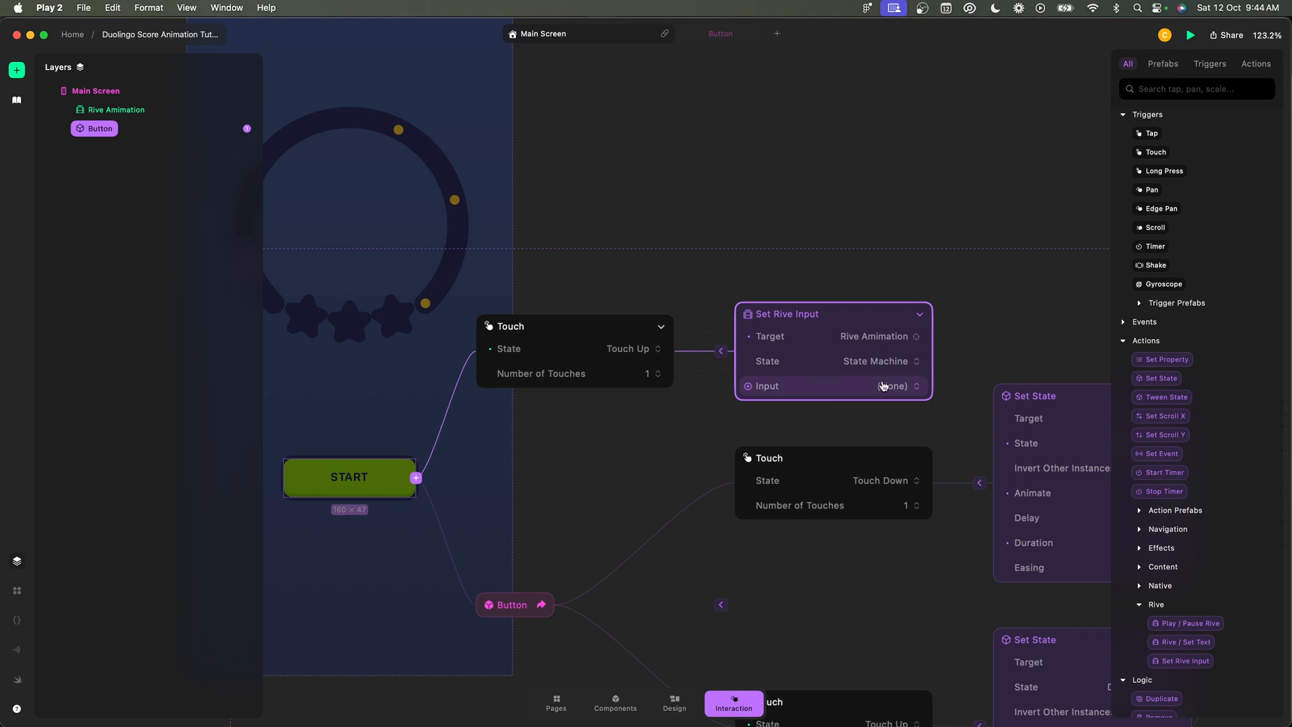
{"action": "left_click", "coordinate": [879, 387]}
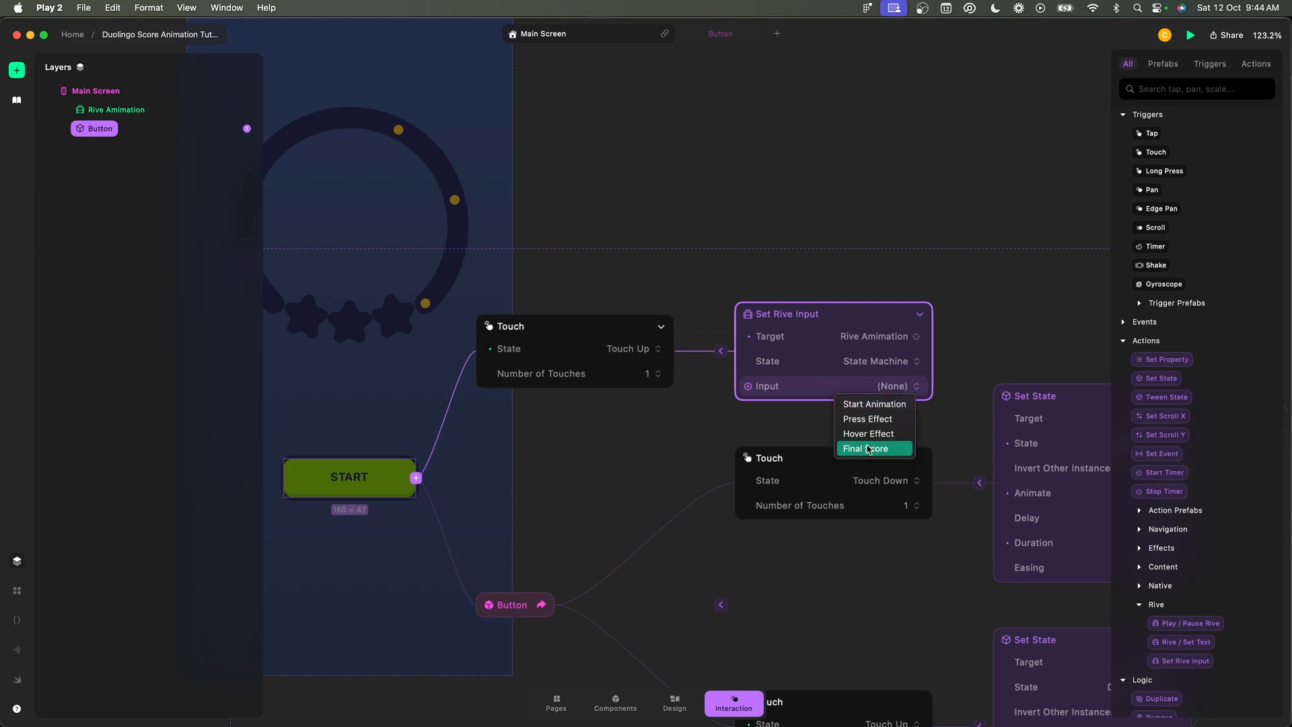
{"action": "mouse_move", "coordinate": [875, 404]}
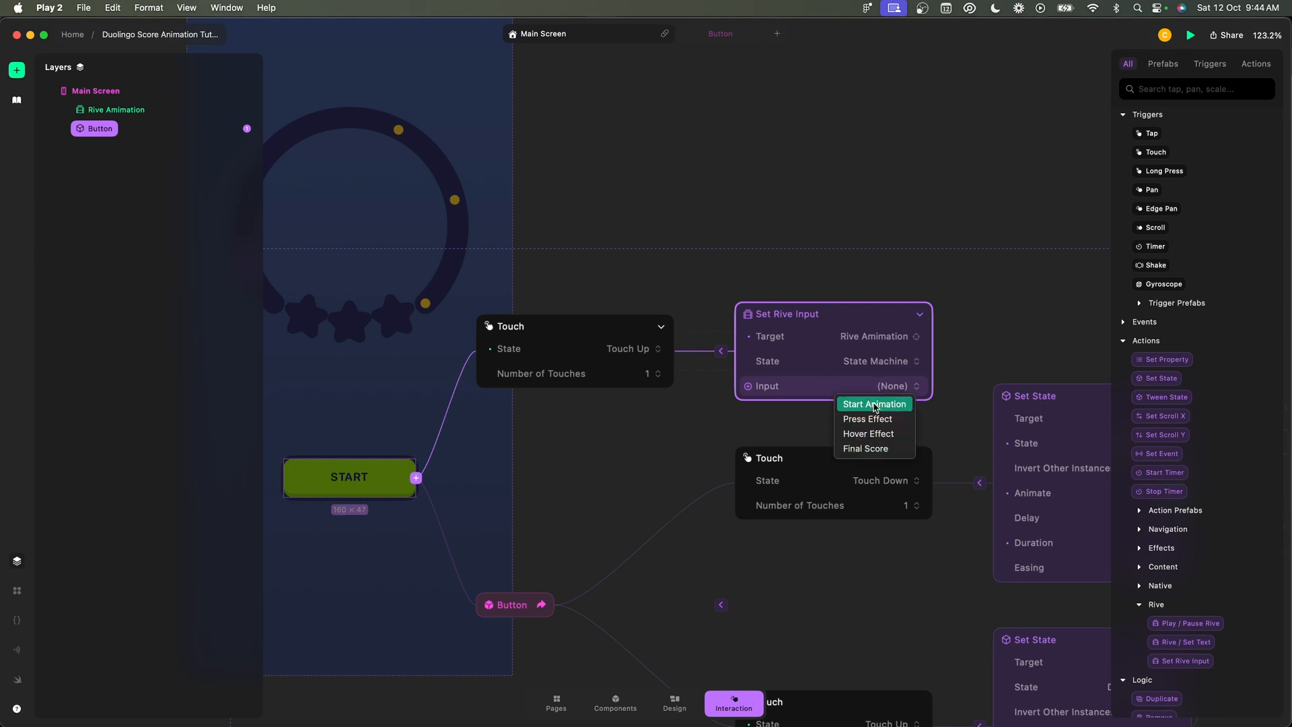
{"action": "left_click", "coordinate": [875, 404]}
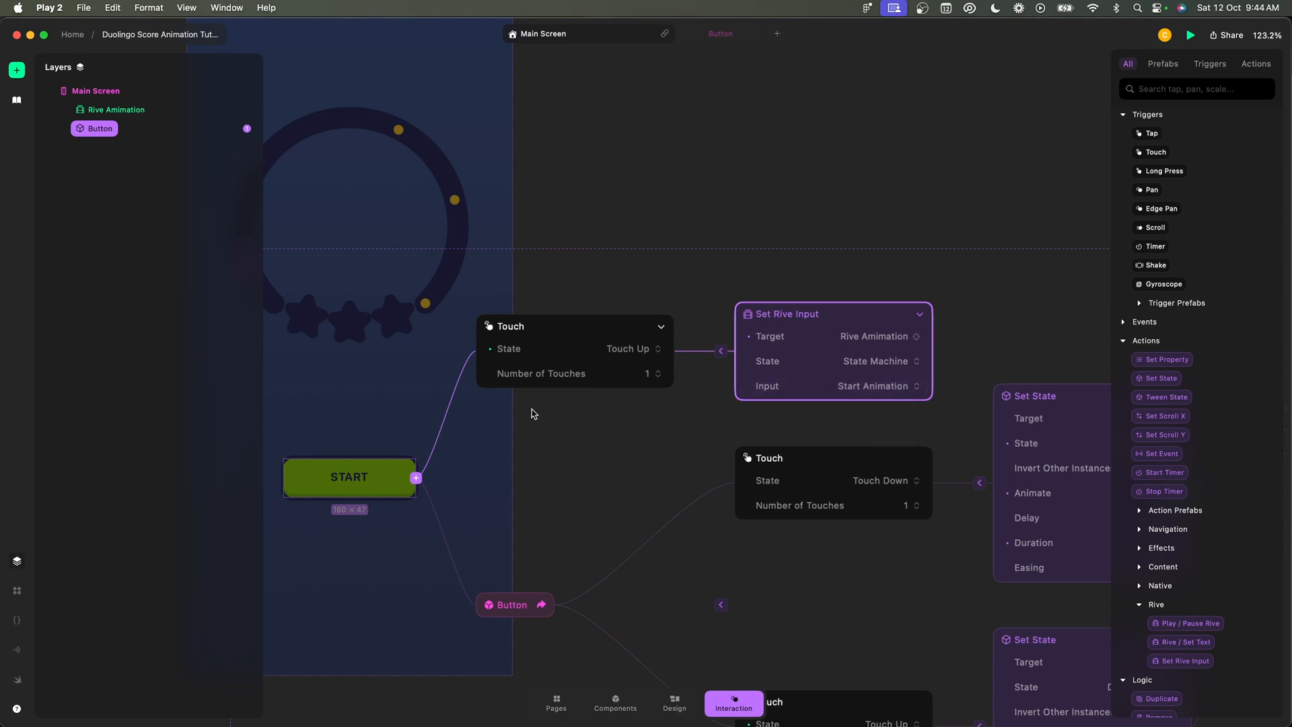
{"action": "mouse_move", "coordinate": [403, 479]}
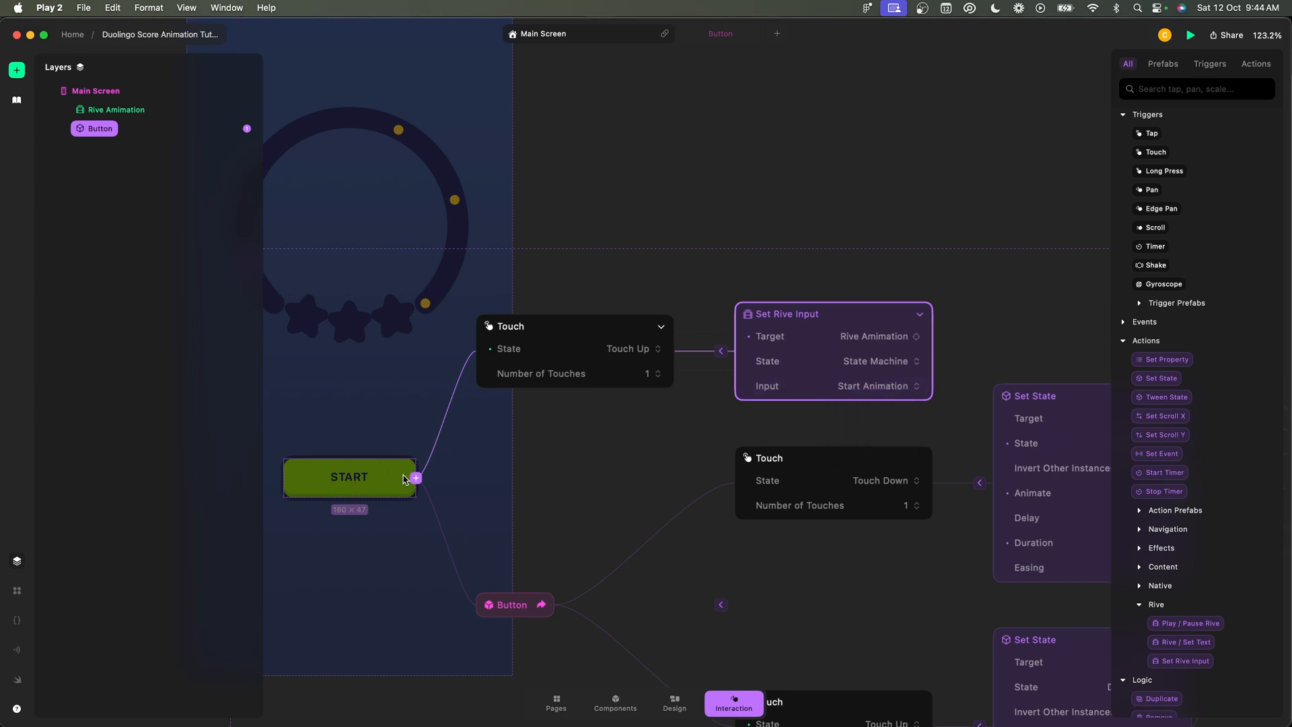
{"action": "mouse_move", "coordinate": [809, 374]}
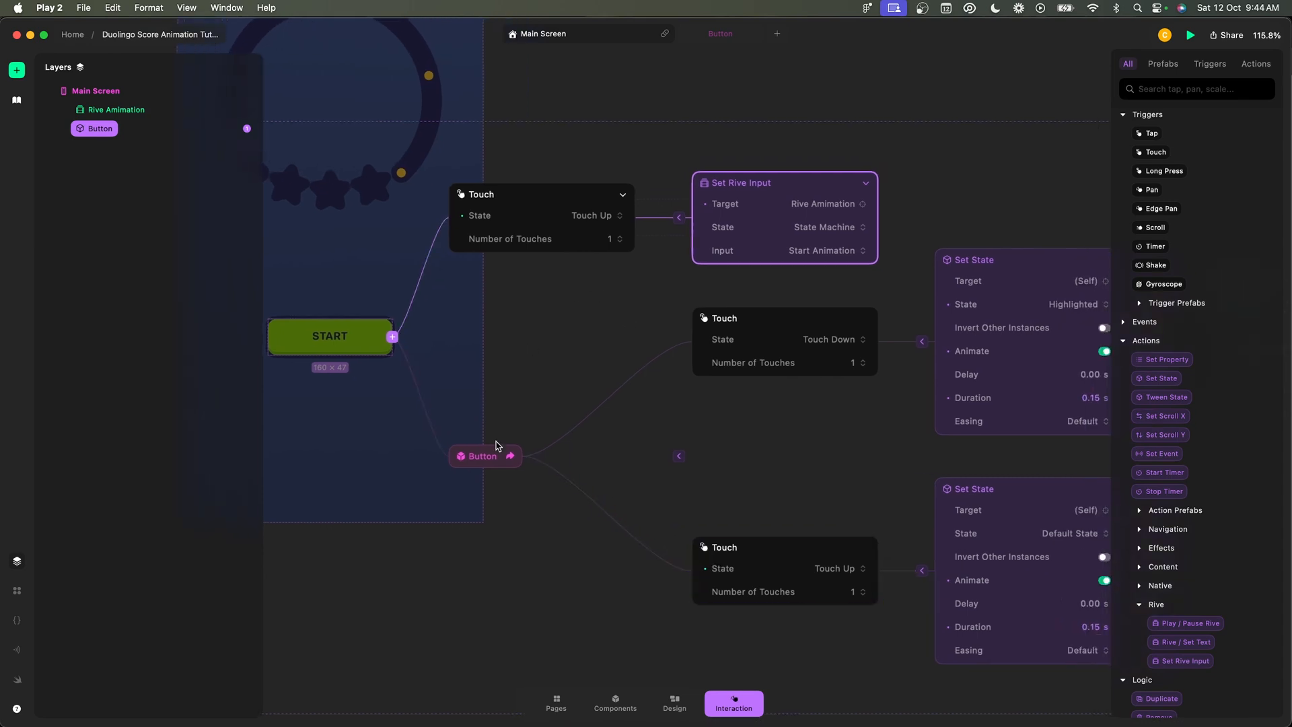
{"action": "left_click", "coordinate": [483, 457]}
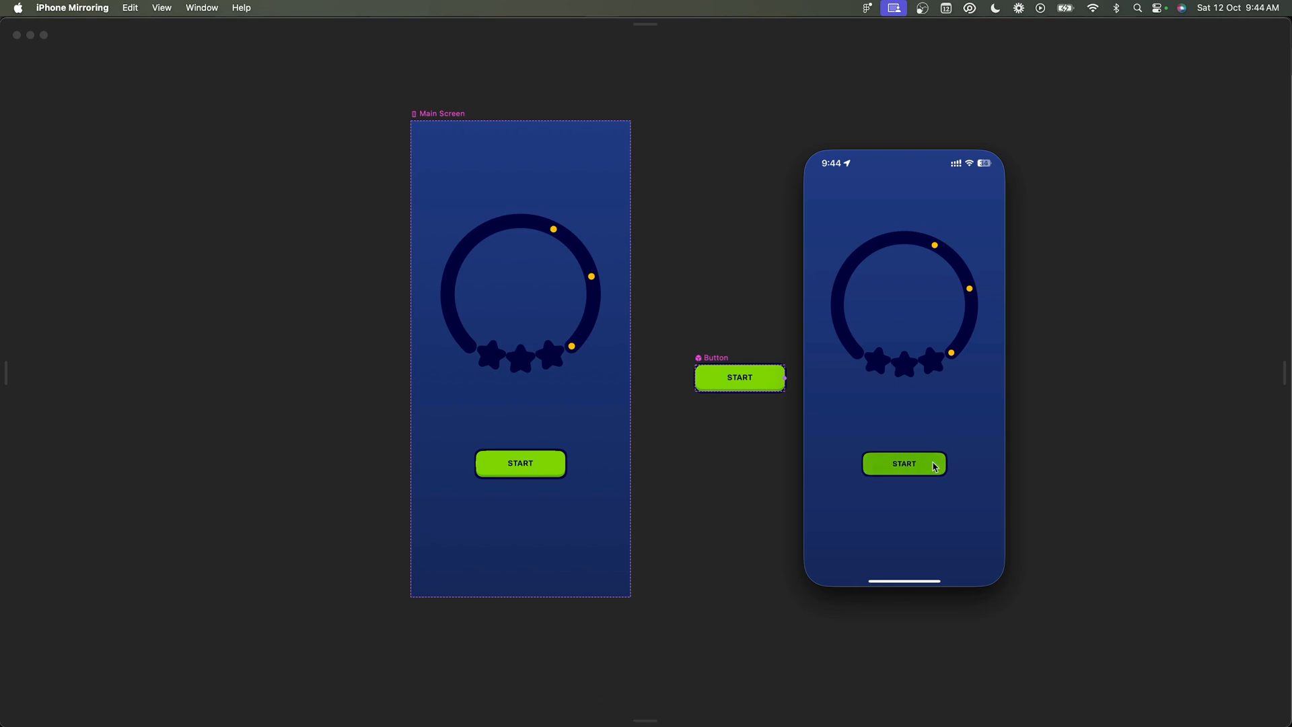
Tap START on the phone to confirm the gradient ring fills and the stars turn gold.
{"action": "left_click", "coordinate": [905, 463]}
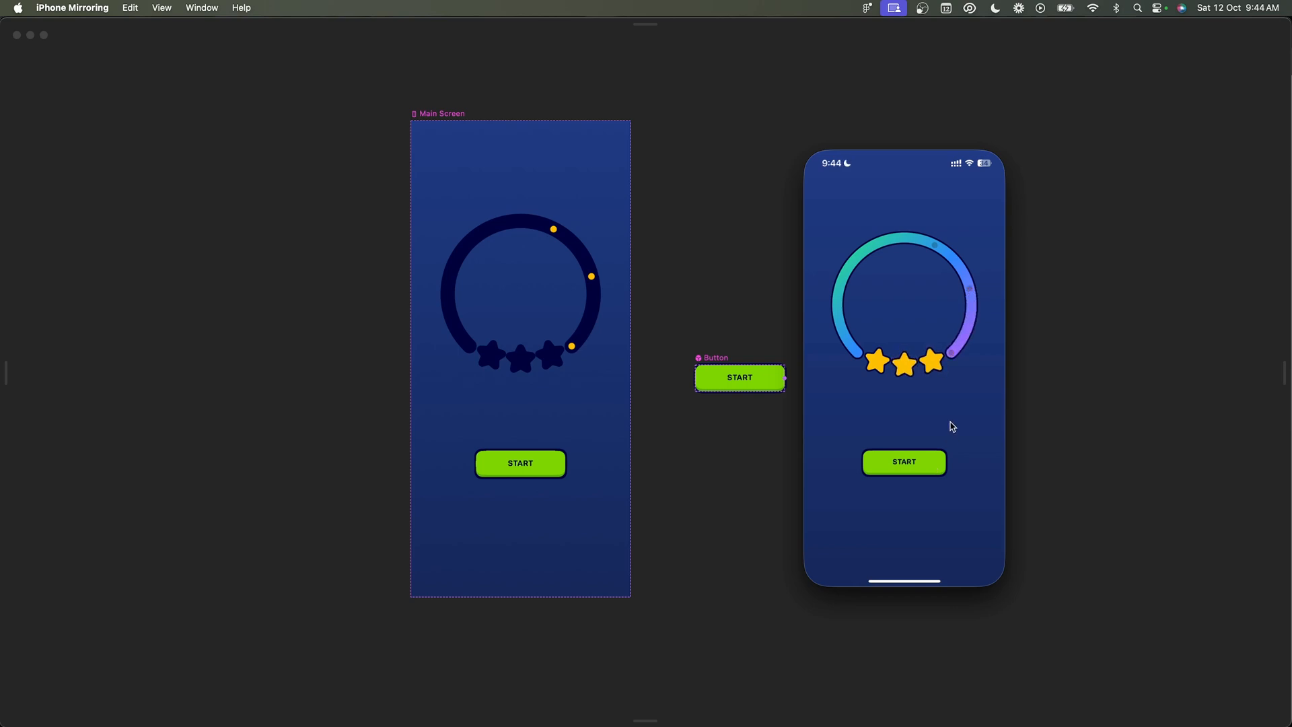
{"action": "mouse_move", "coordinate": [988, 247]}
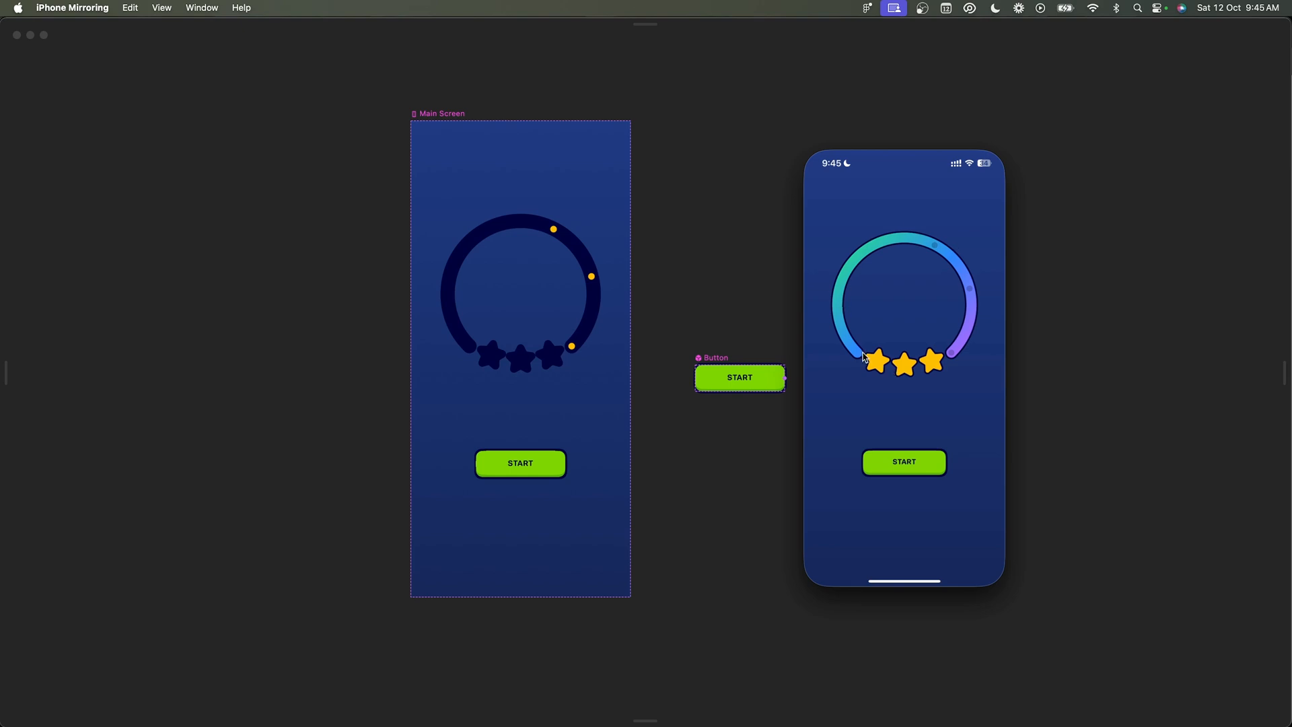
{"action": "mouse_move", "coordinate": [875, 237]}
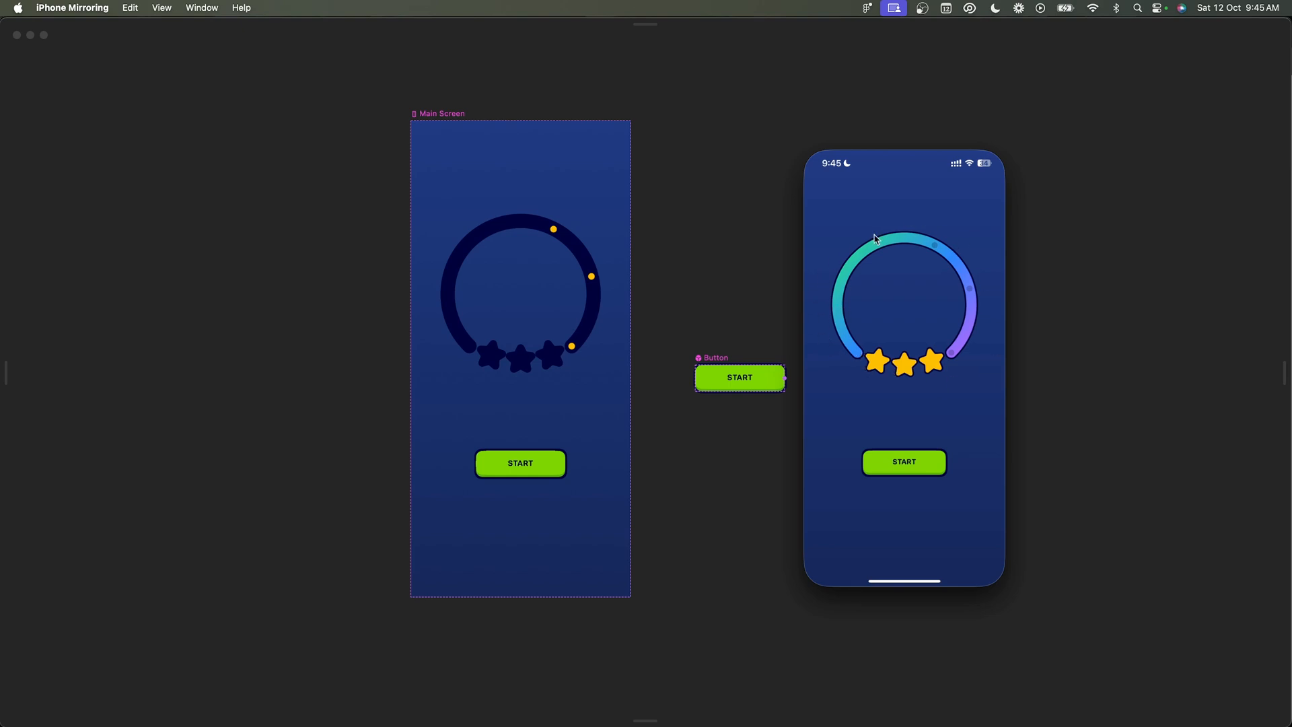
{"action": "mouse_move", "coordinate": [952, 358]}
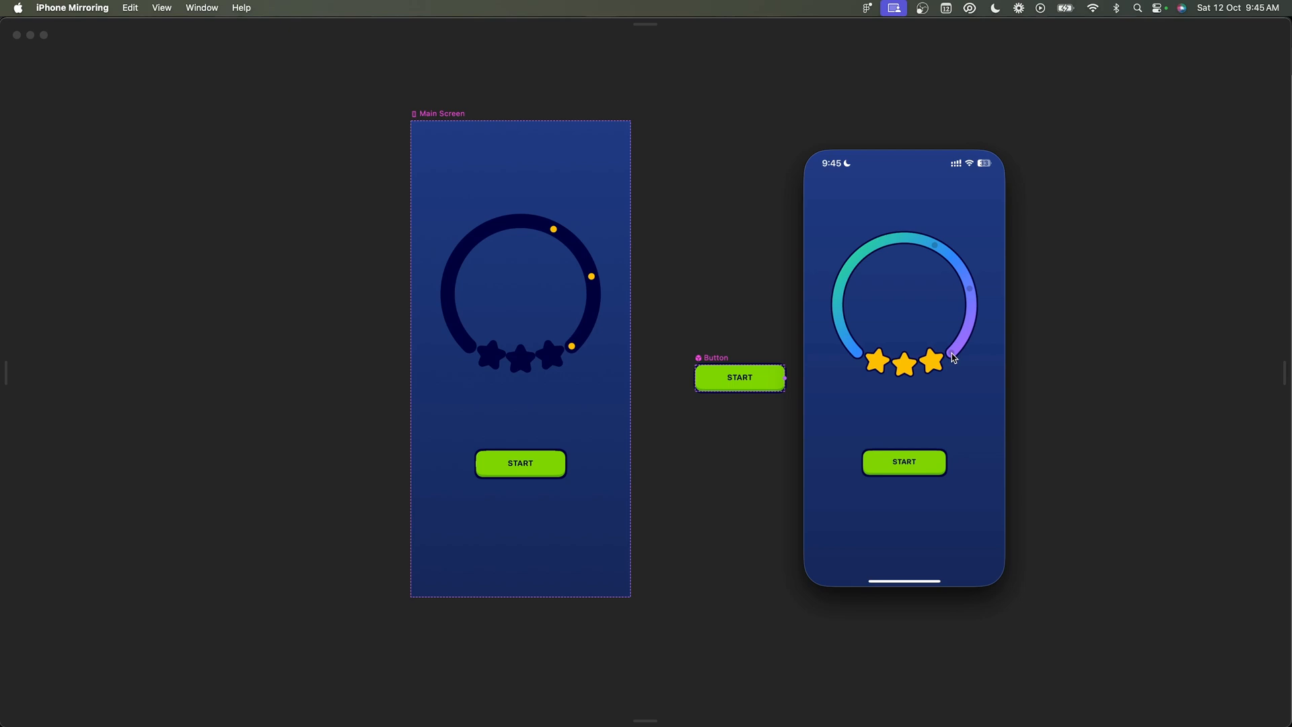
{"action": "mouse_move", "coordinate": [882, 434]}
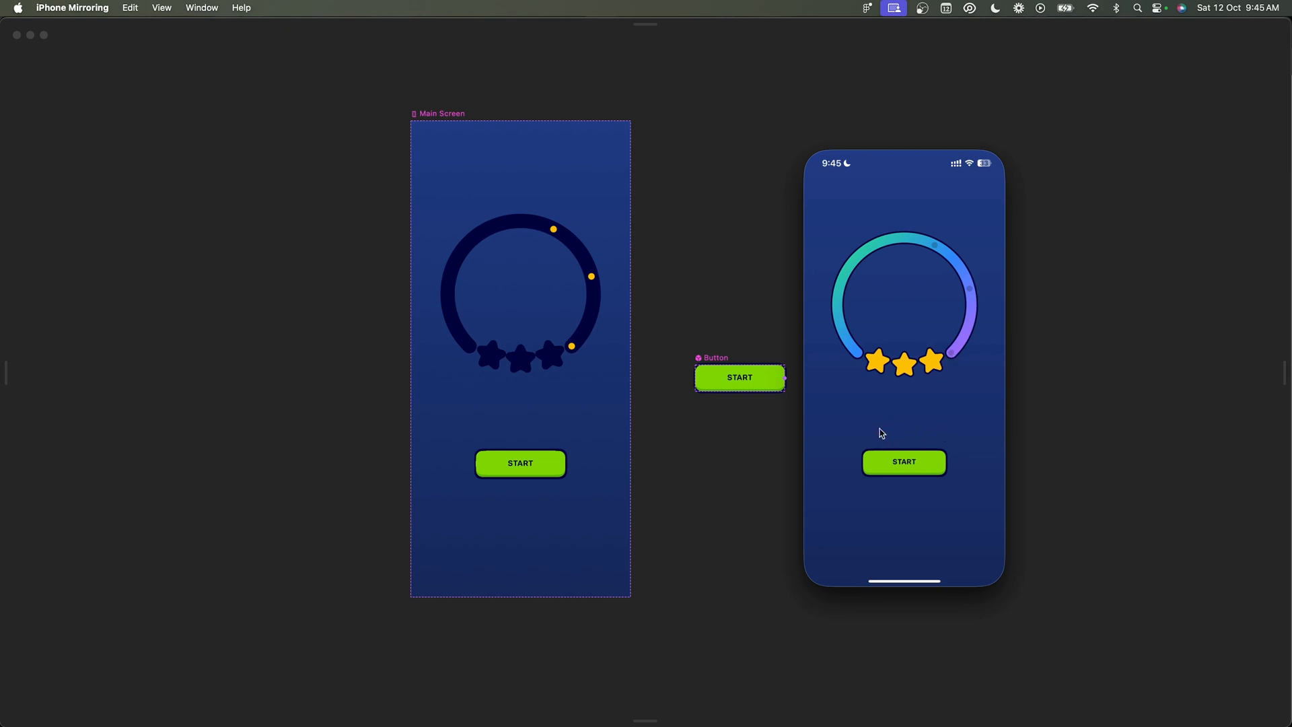
{"action": "mouse_move", "coordinate": [919, 442]}
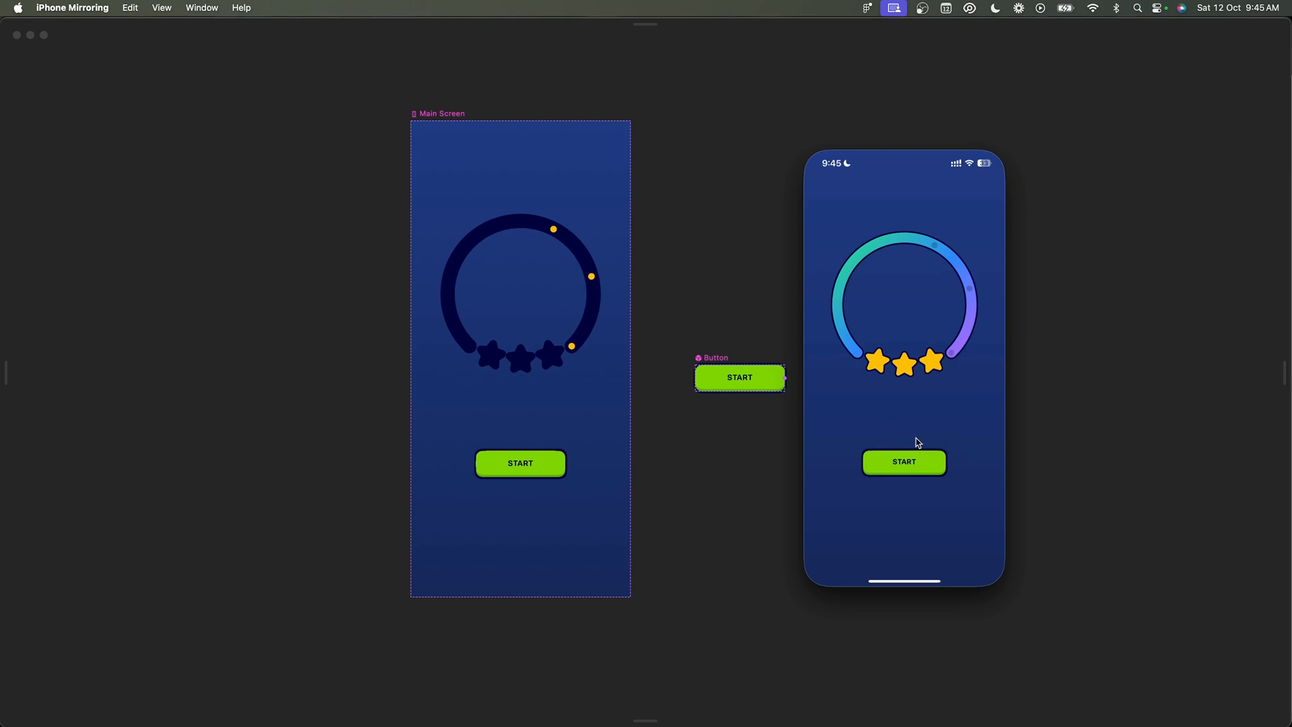